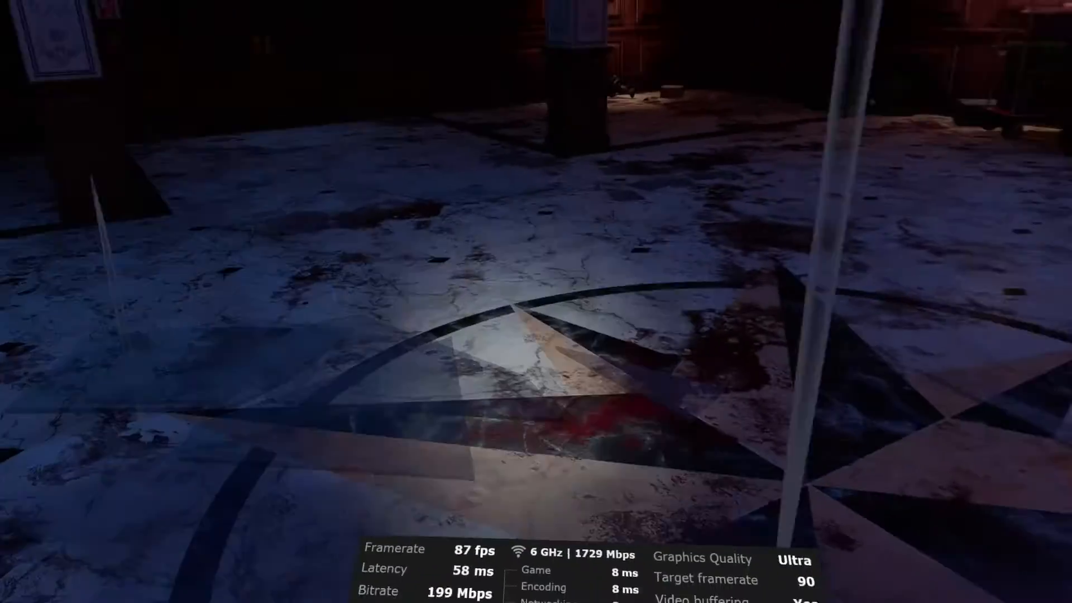
mouse_move(535, 301)
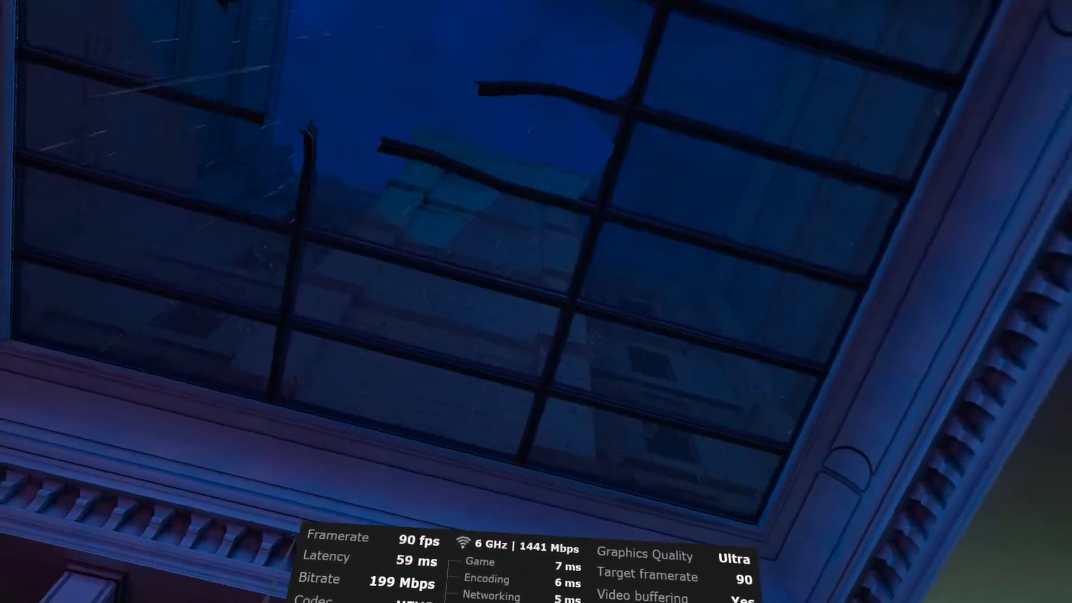